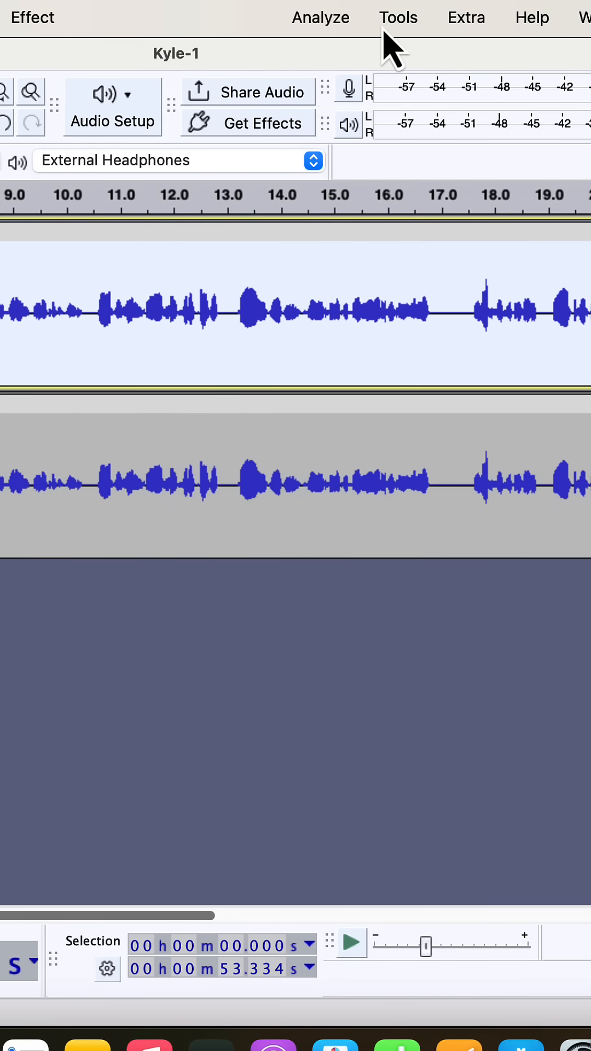
Apply the Clear Vocal 3.6 macro to the top voice track via Tools > Apply Macro.
{"action": "left_click", "coordinate": [398, 18]}
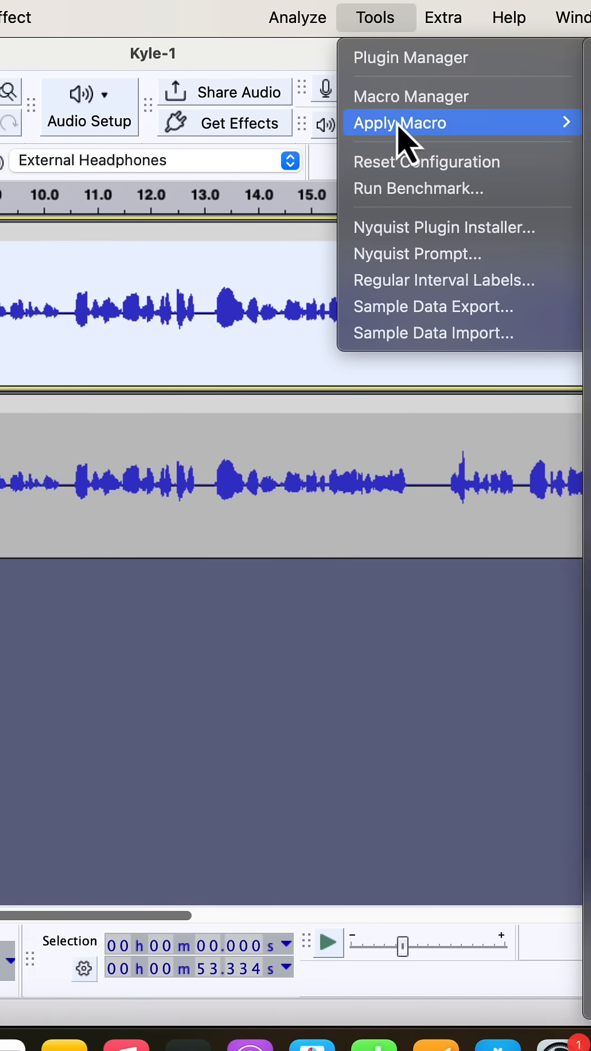
{"action": "left_click", "coordinate": [400, 122]}
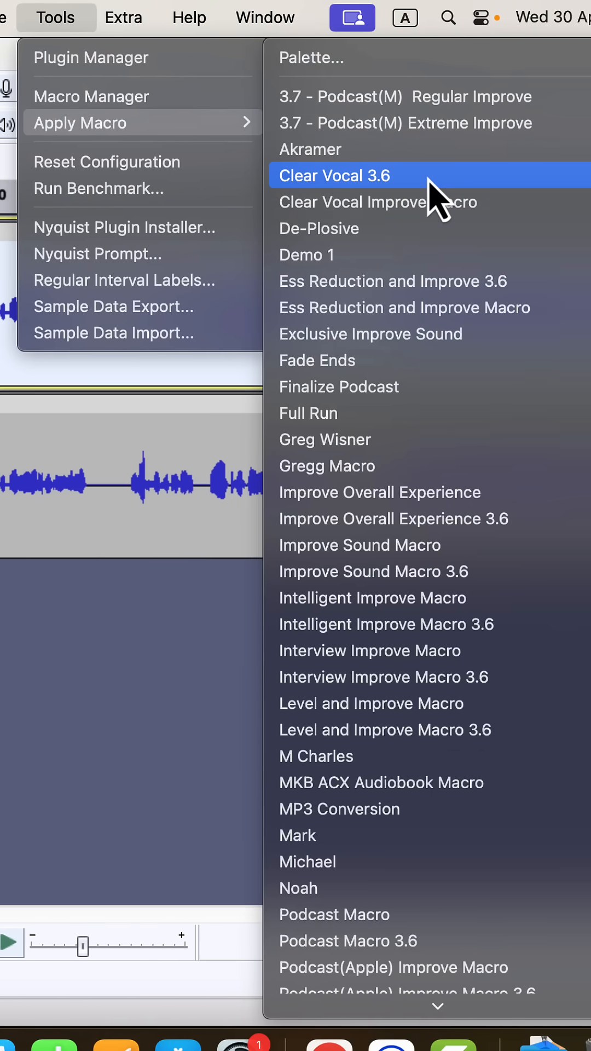
{"action": "left_click", "coordinate": [335, 175]}
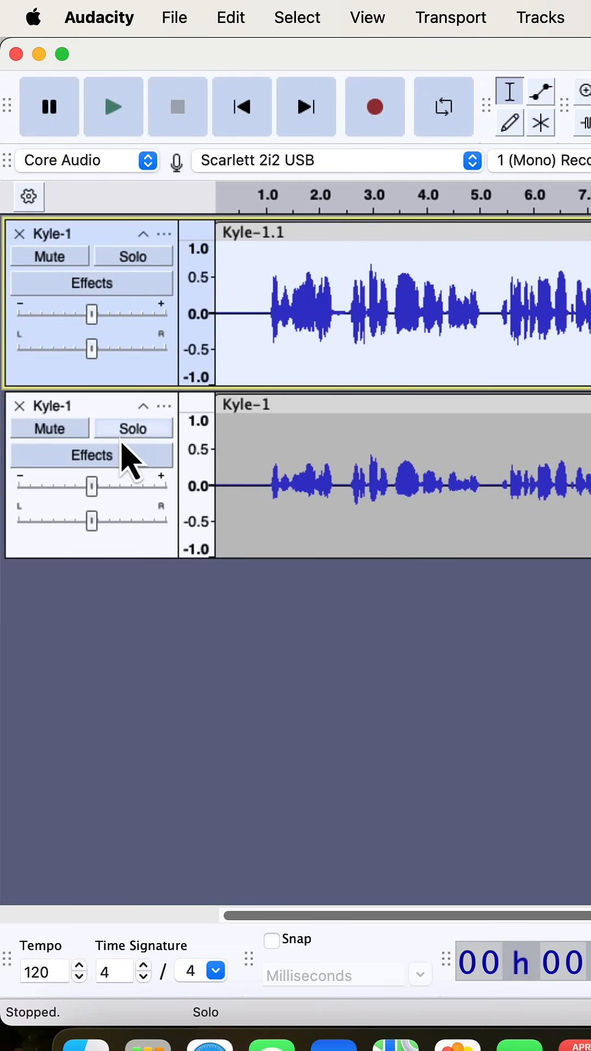
Solo the original track, start playback near the beginning, then switch to the processed track.
{"action": "left_click", "coordinate": [132, 428]}
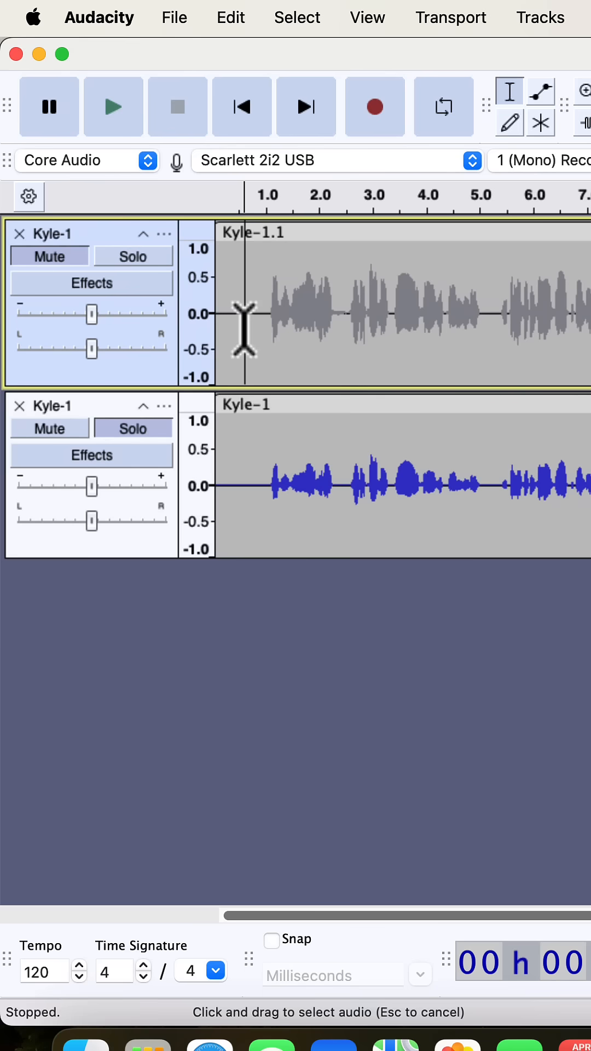
{"action": "left_click", "coordinate": [113, 106]}
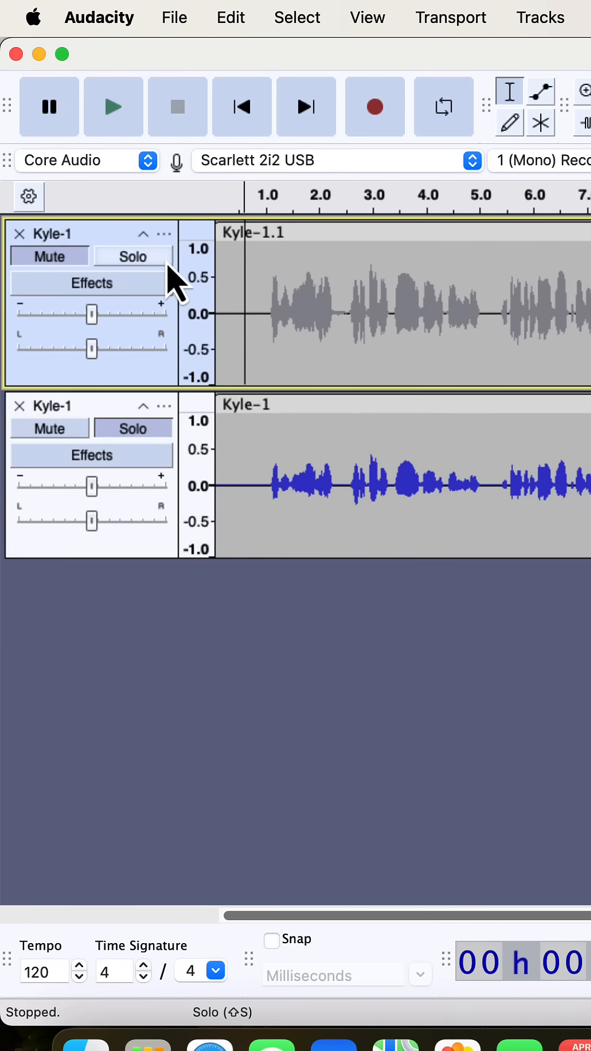
{"action": "left_click", "coordinate": [113, 106]}
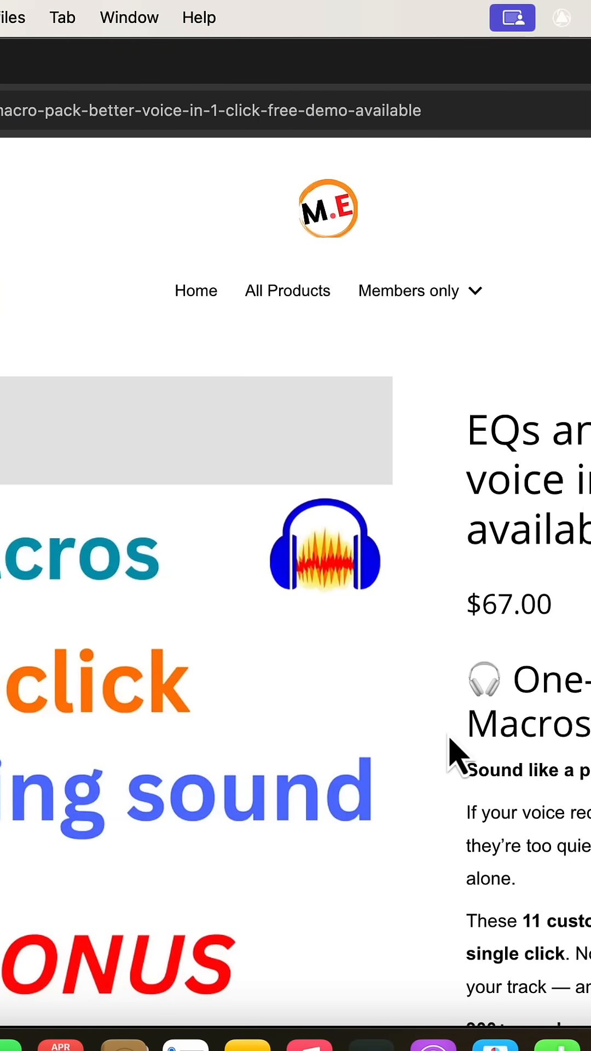
{"action": "scroll", "scroll_direction": "down", "scroll_amount": 3}
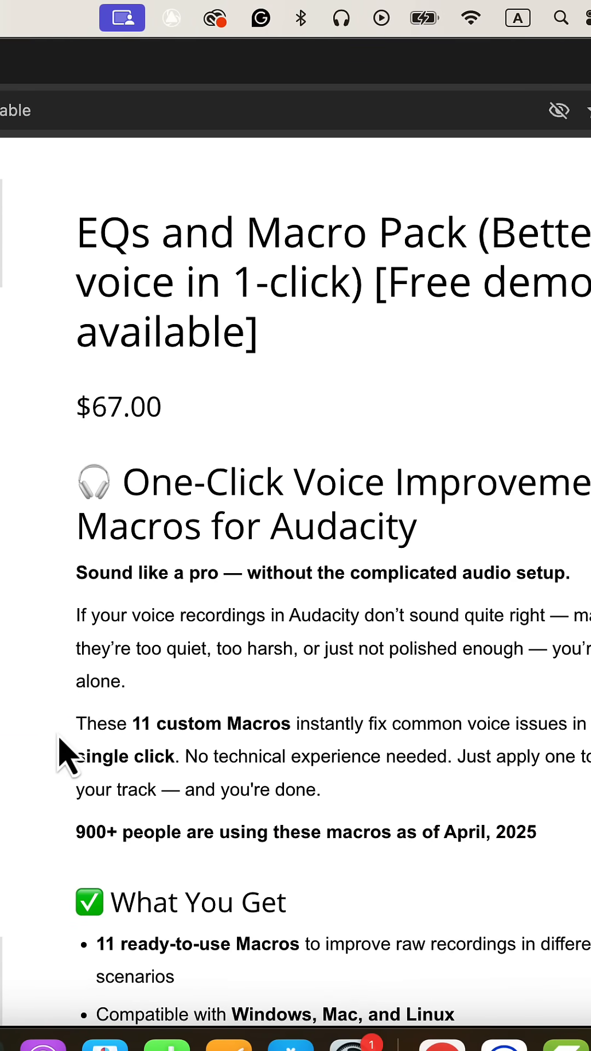
{"action": "scroll", "scroll_direction": "down", "scroll_amount": 3}
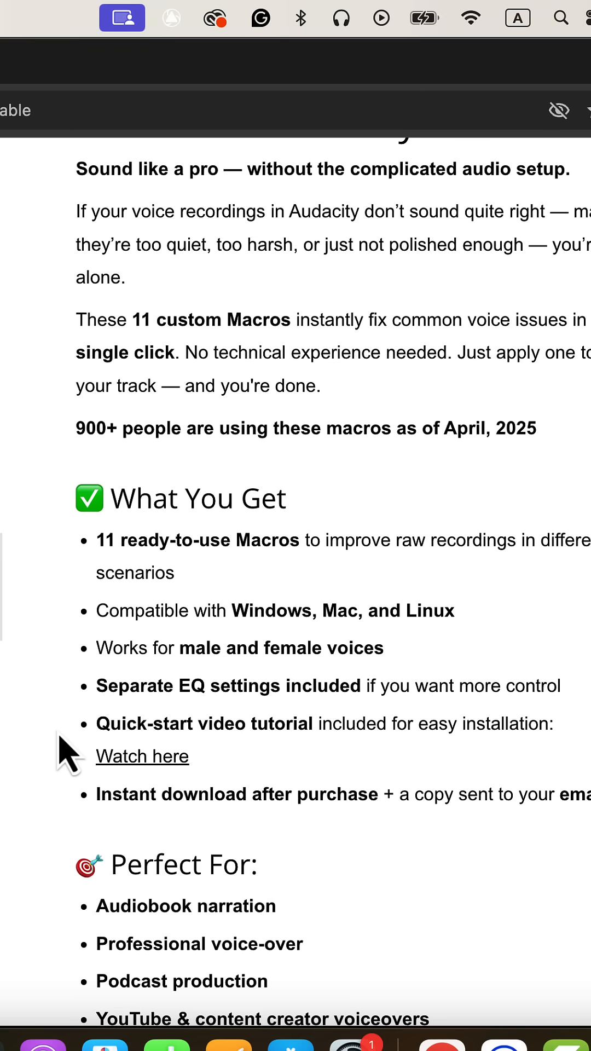
{"action": "scroll", "scroll_direction": "down", "scroll_amount": 3}
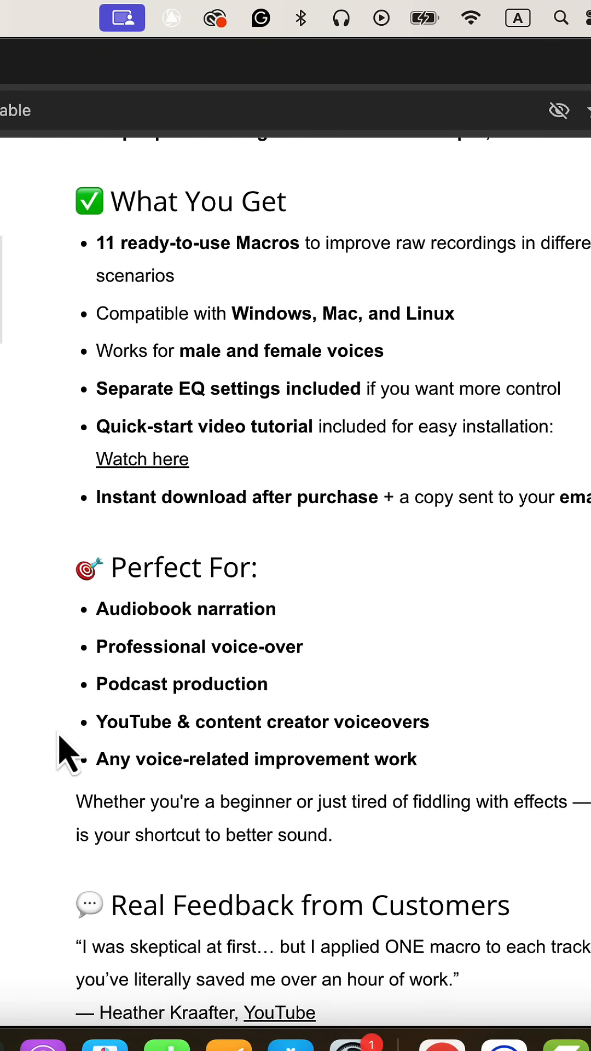
{"action": "scroll", "scroll_direction": "down", "scroll_amount": 3}
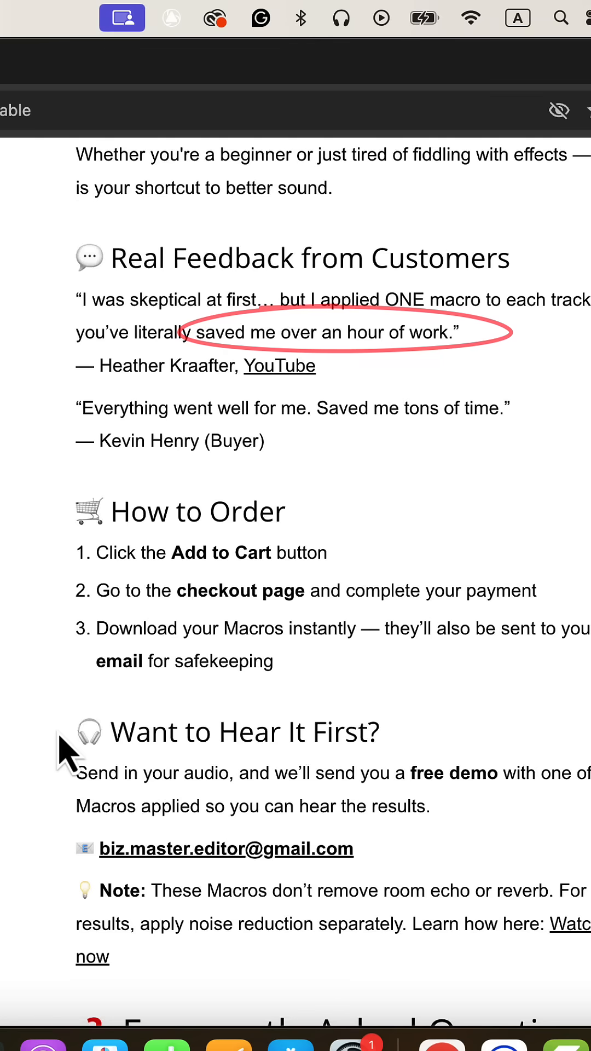
{"action": "scroll", "scroll_direction": "down", "scroll_amount": 3}
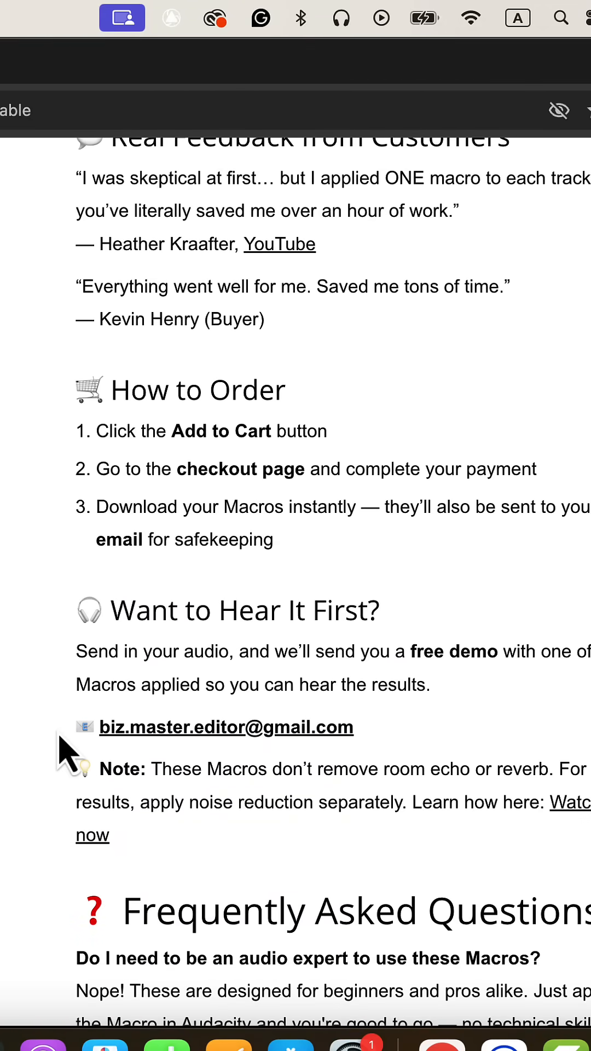
{"action": "scroll", "scroll_direction": "down", "scroll_amount": 3}
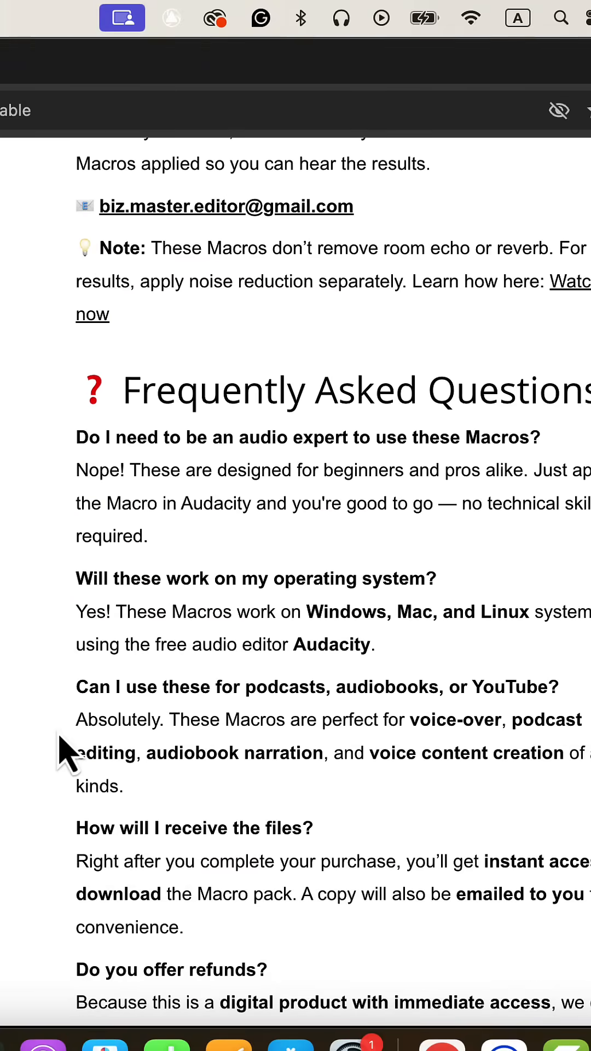
{"action": "scroll", "scroll_direction": "down", "scroll_amount": 3}
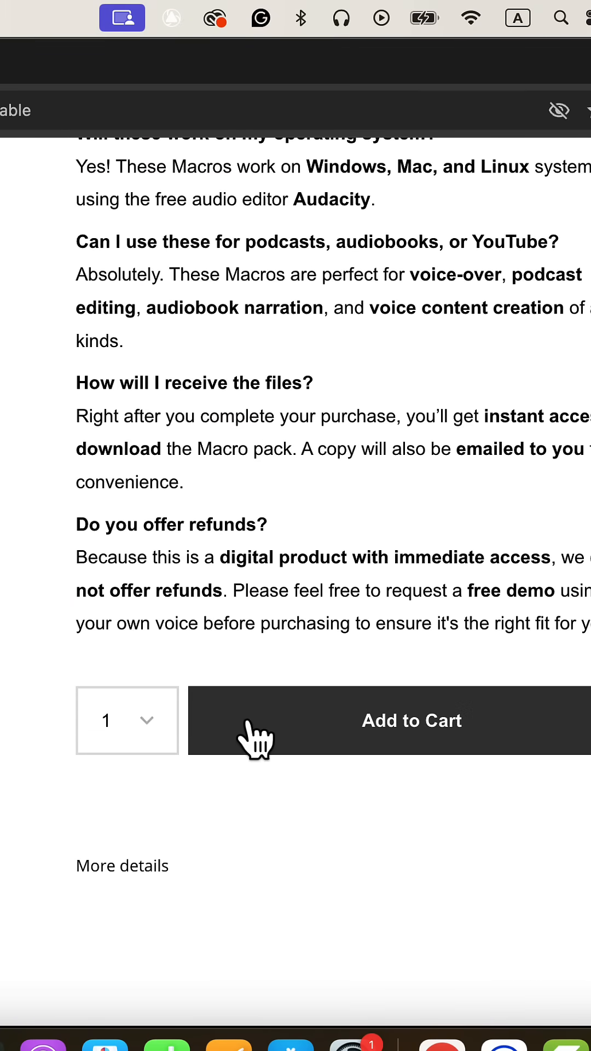
Add the EQs and Macro Pack to the cart and proceed to the checkout form.
{"action": "left_click", "coordinate": [411, 720]}
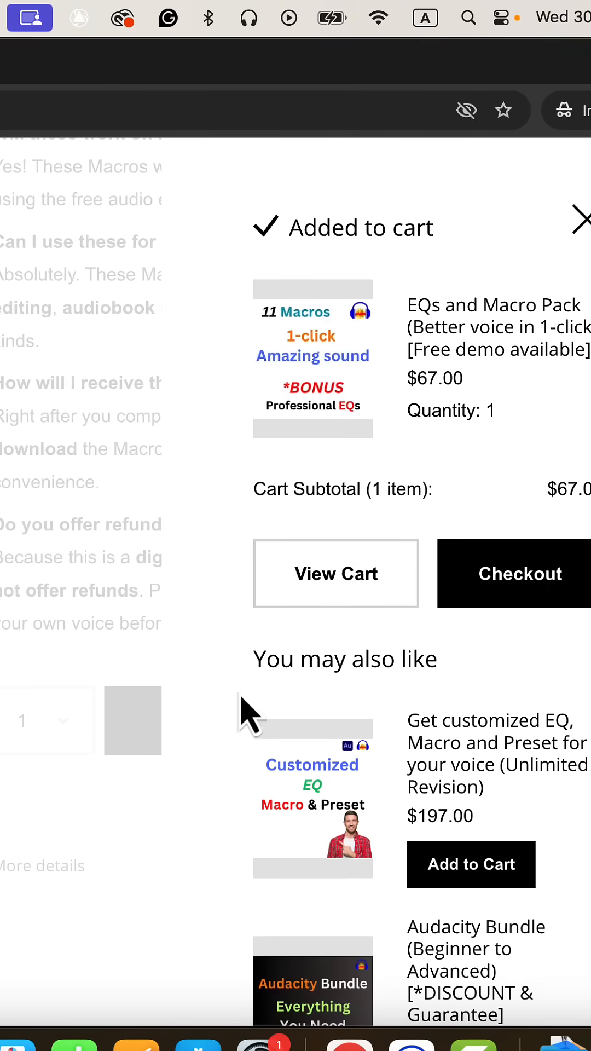
{"action": "mouse_move", "coordinate": [497, 602]}
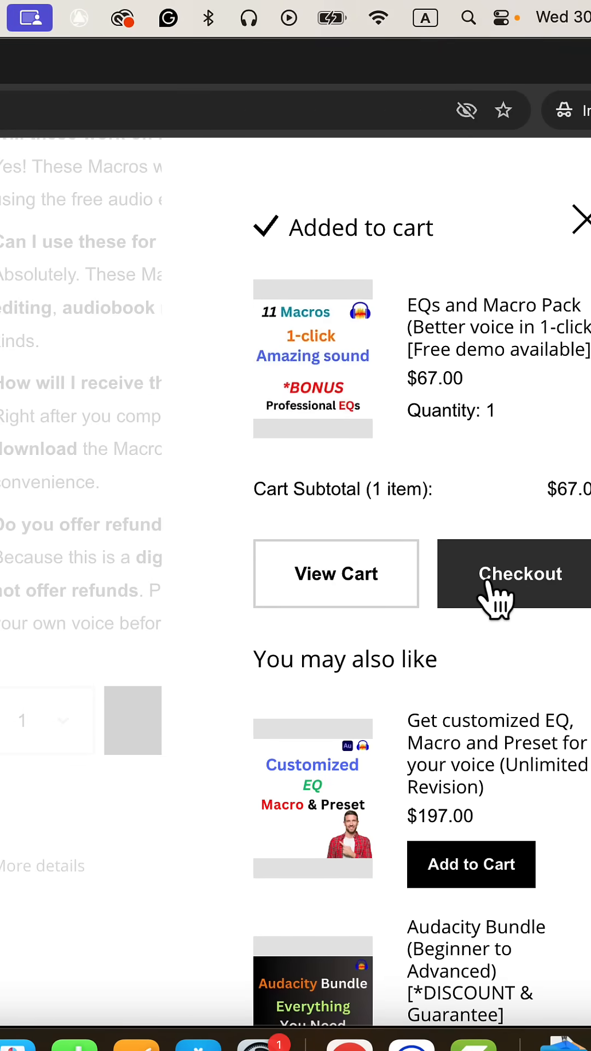
{"action": "left_click", "coordinate": [521, 573]}
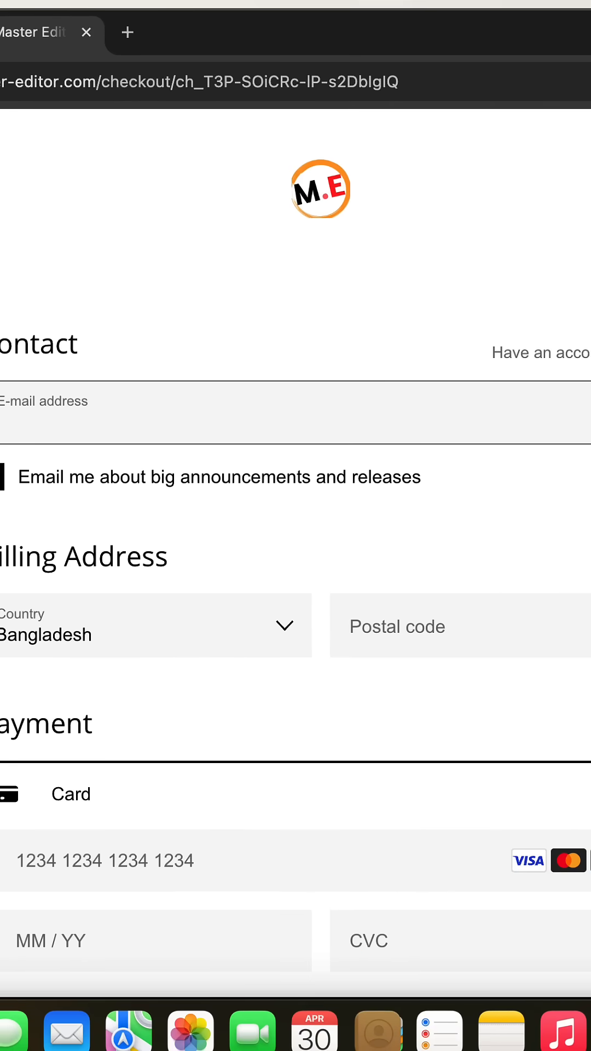
{"action": "scroll", "scroll_direction": "down", "scroll_amount": 3}
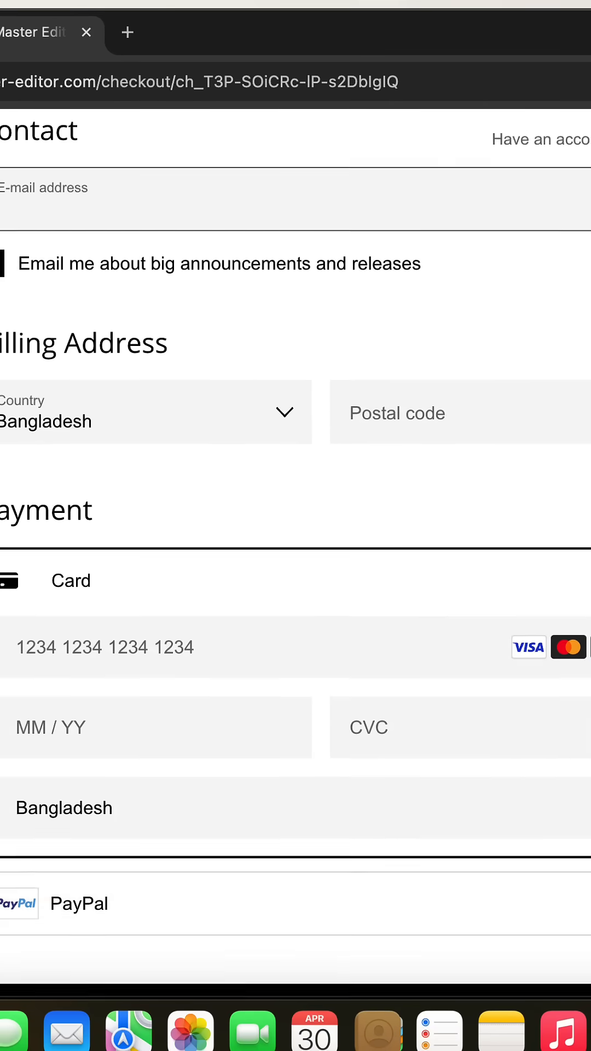